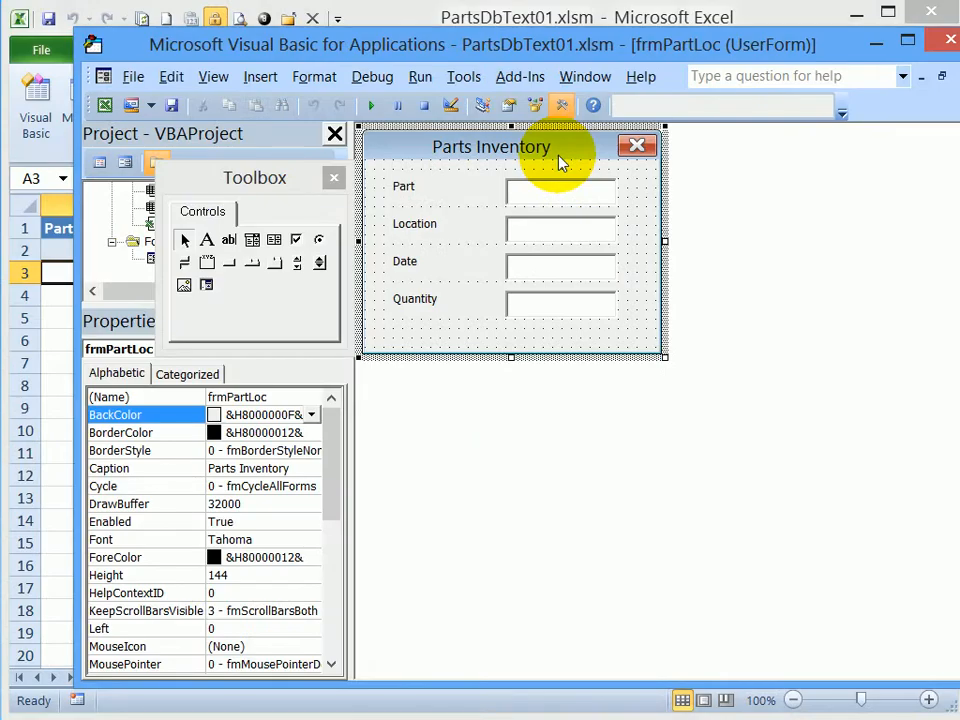
pyautogui.moveTo(564, 192)
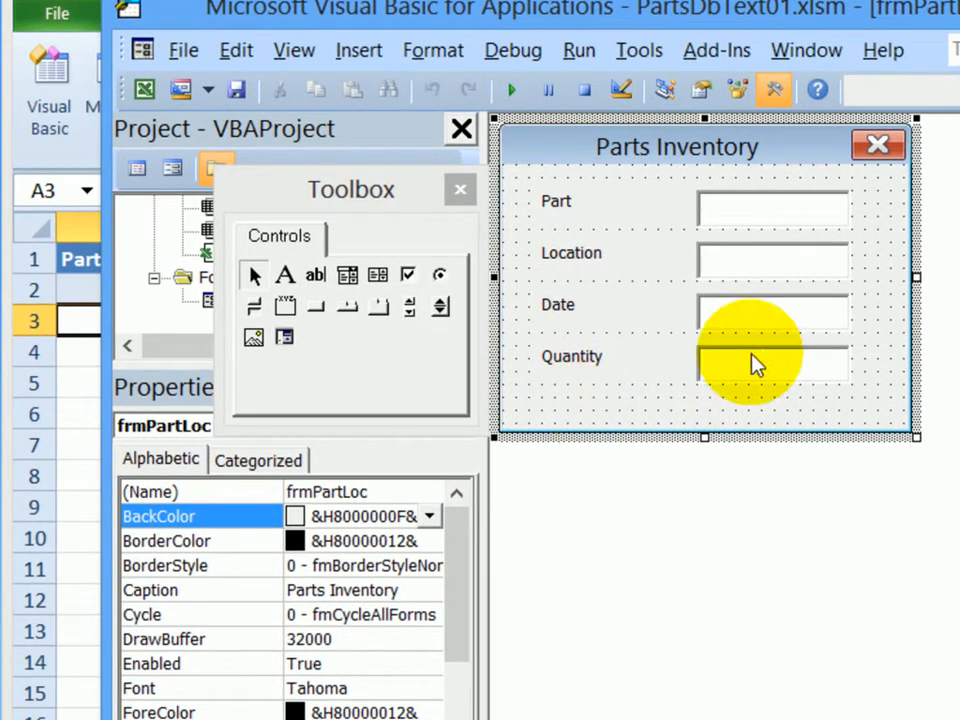
pyautogui.moveTo(760, 376)
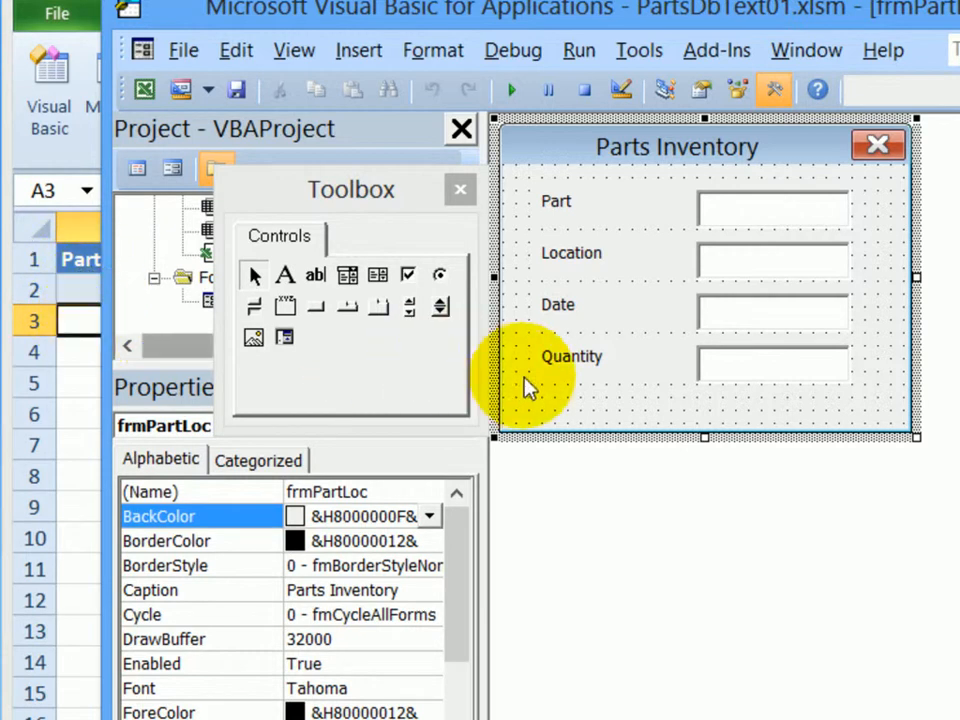
pyautogui.moveTo(840, 414)
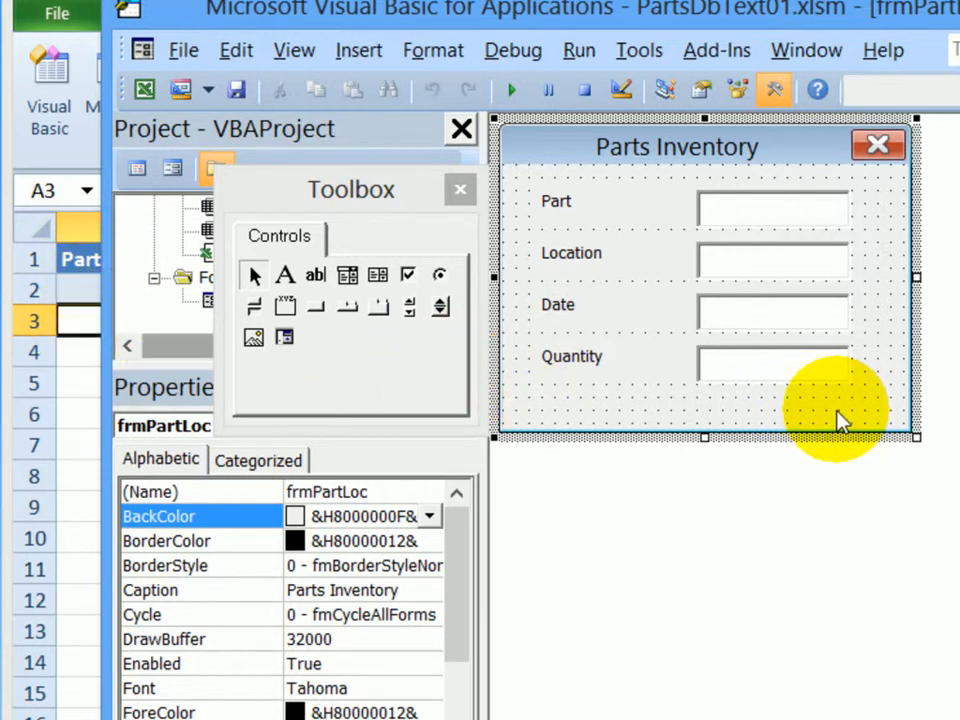
pyautogui.moveTo(704, 436)
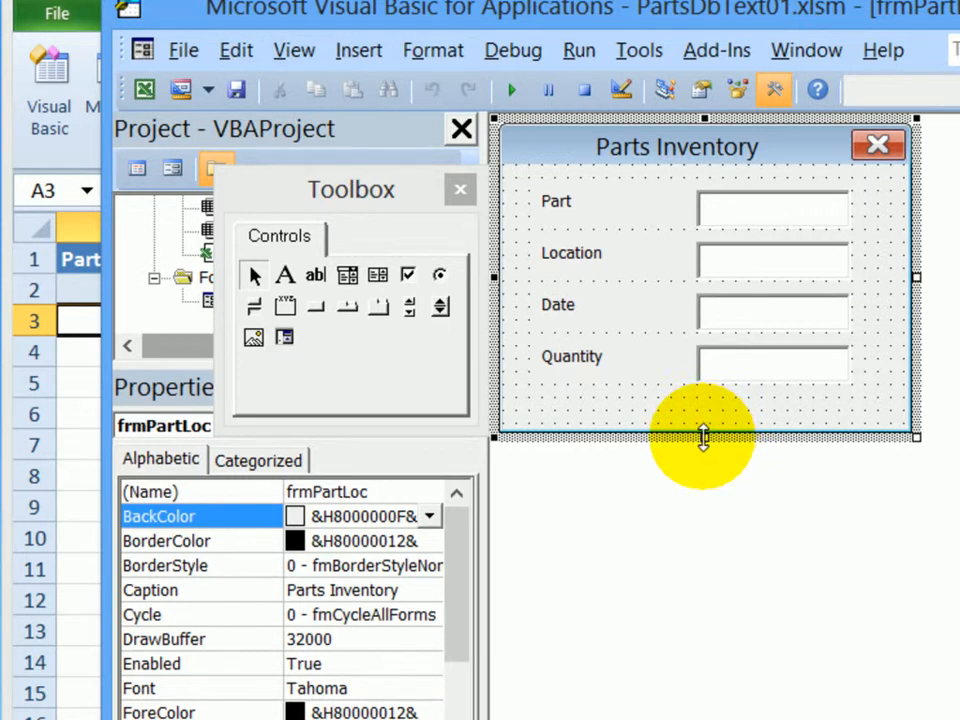
# Stretch the Parts Inventory form taller, leaving room below the Quantity box for buttons
pyautogui.moveTo(704, 438); pyautogui.dragTo(728, 498)
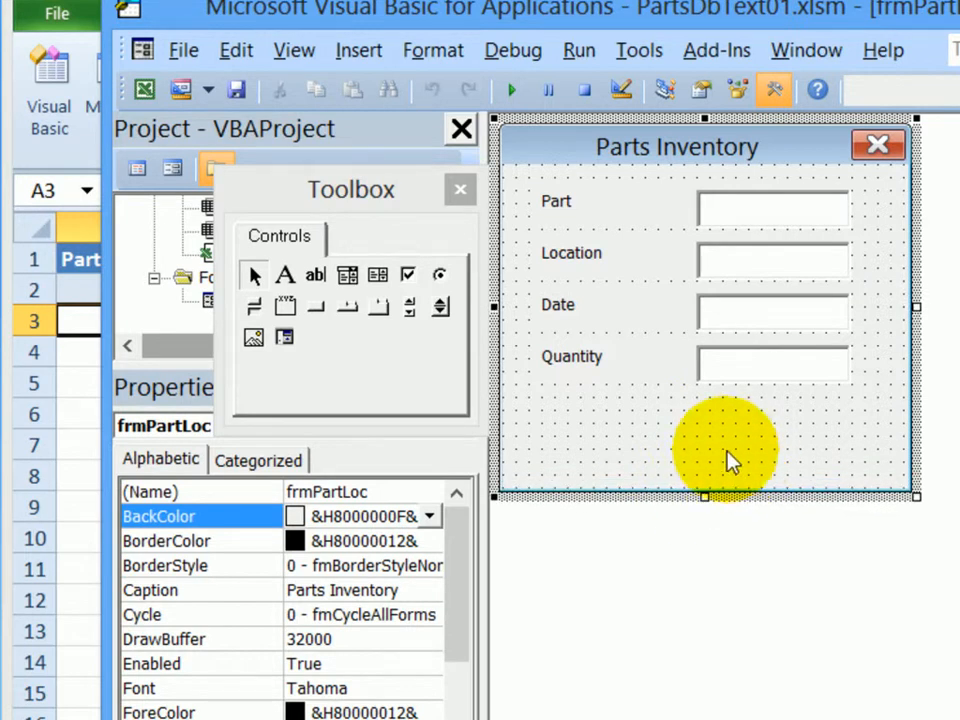
pyautogui.moveTo(600, 444)
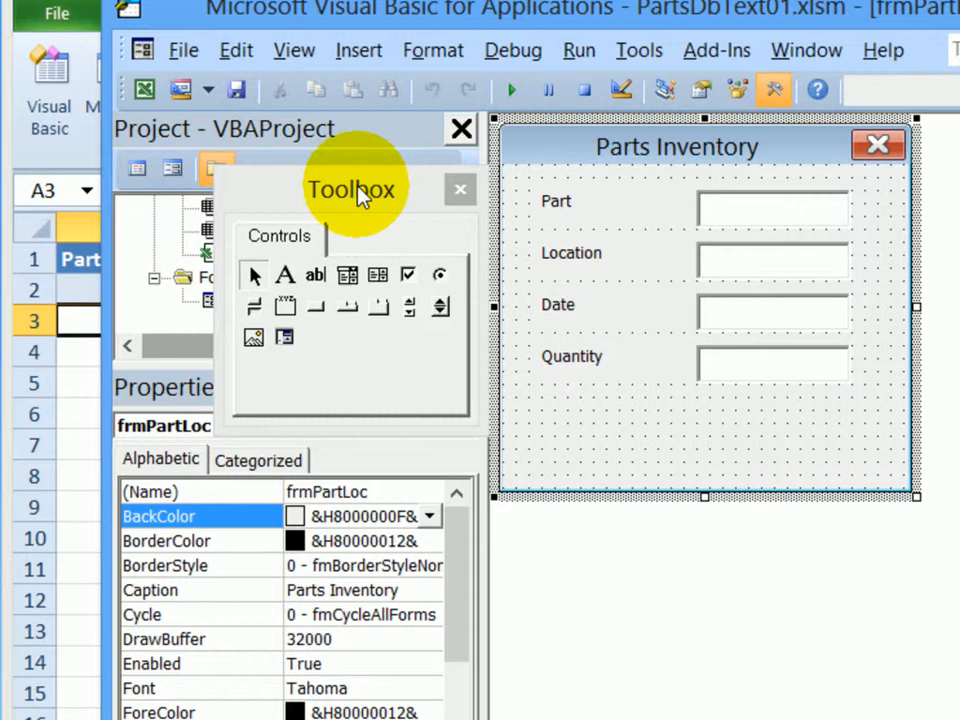
# Place a CommandButton under Quantity named cmdAdd with caption 'Add this part'
pyautogui.click(350, 190)
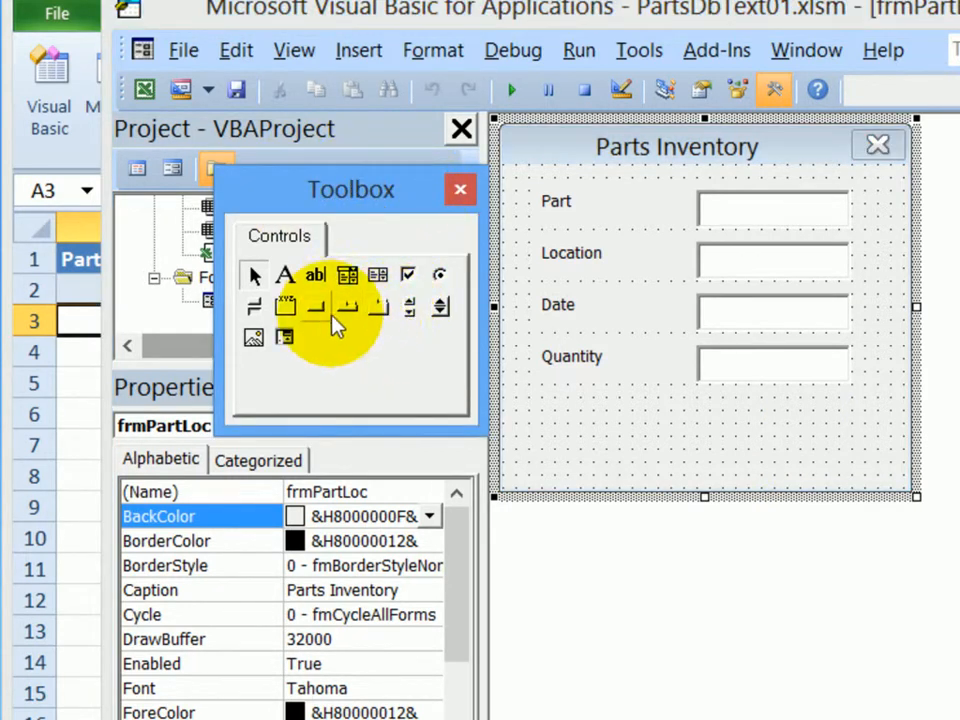
pyautogui.moveTo(318, 308)
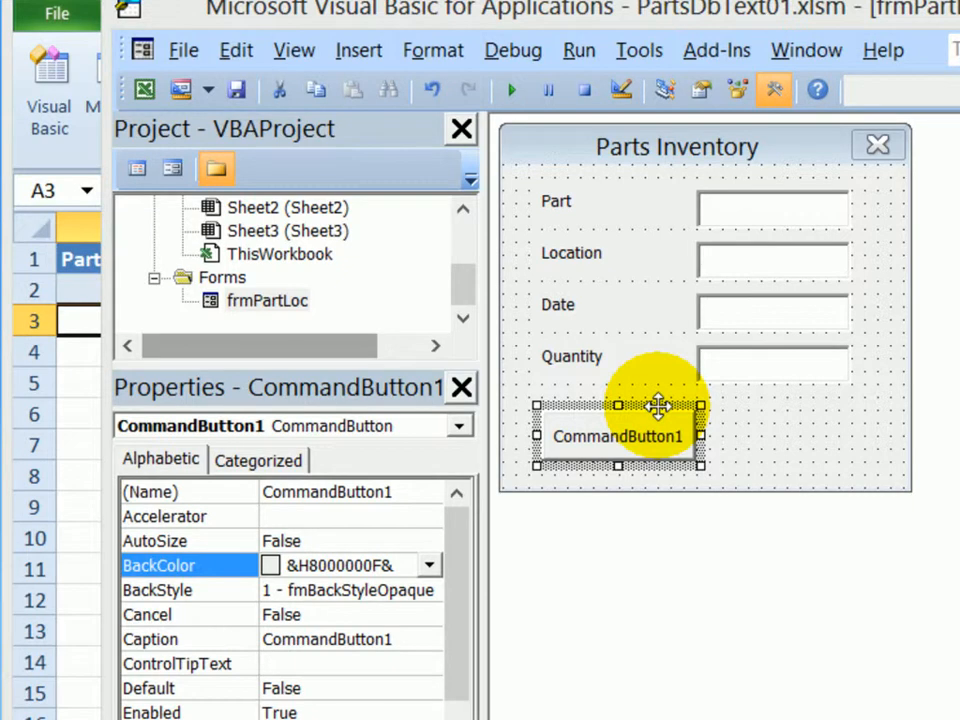
pyautogui.moveTo(196, 504)
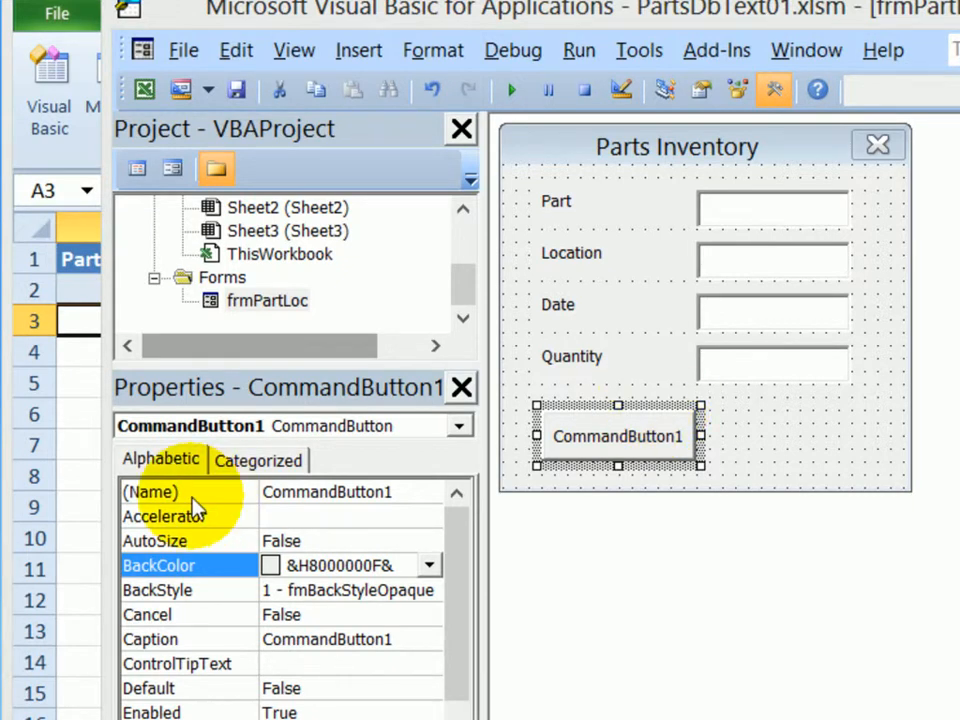
pyautogui.click(150, 492)
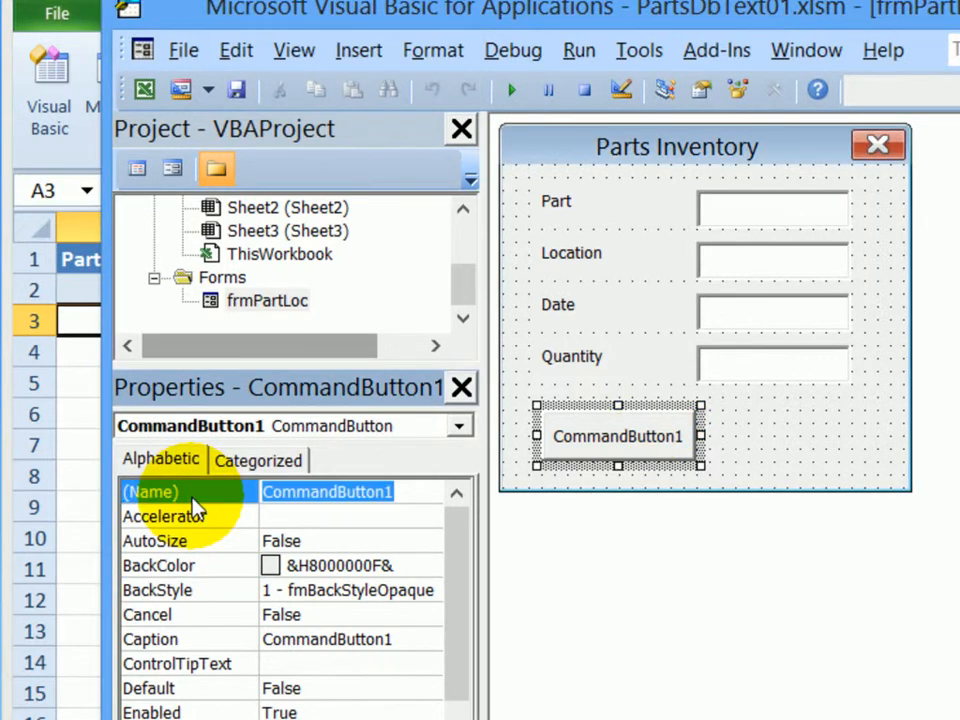
pyautogui.write('c')
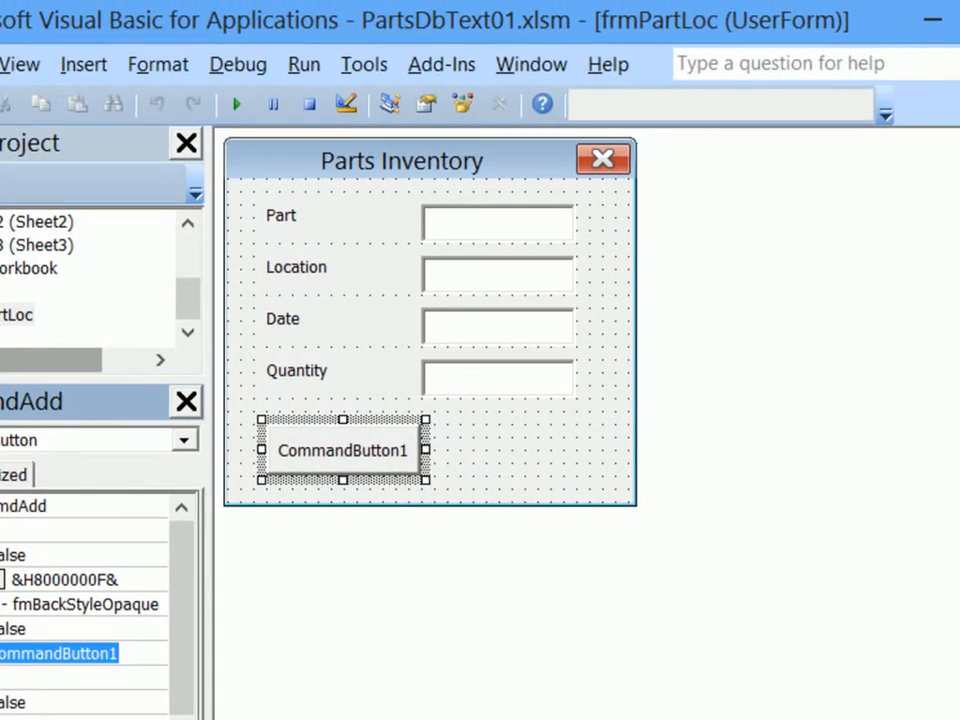
pyautogui.write('Add')
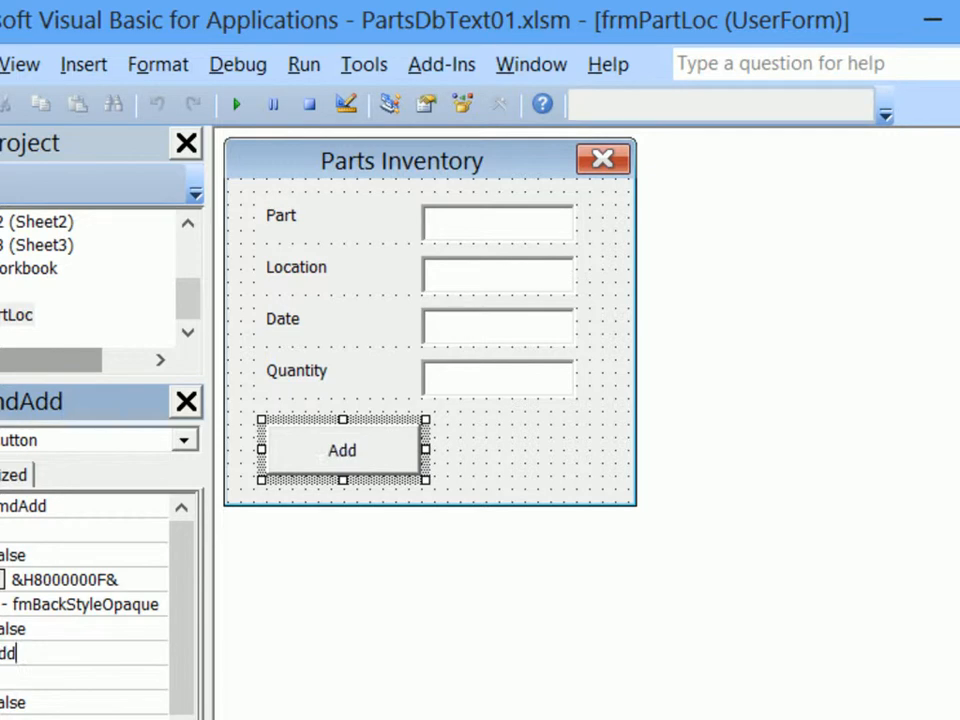
pyautogui.write('this part')
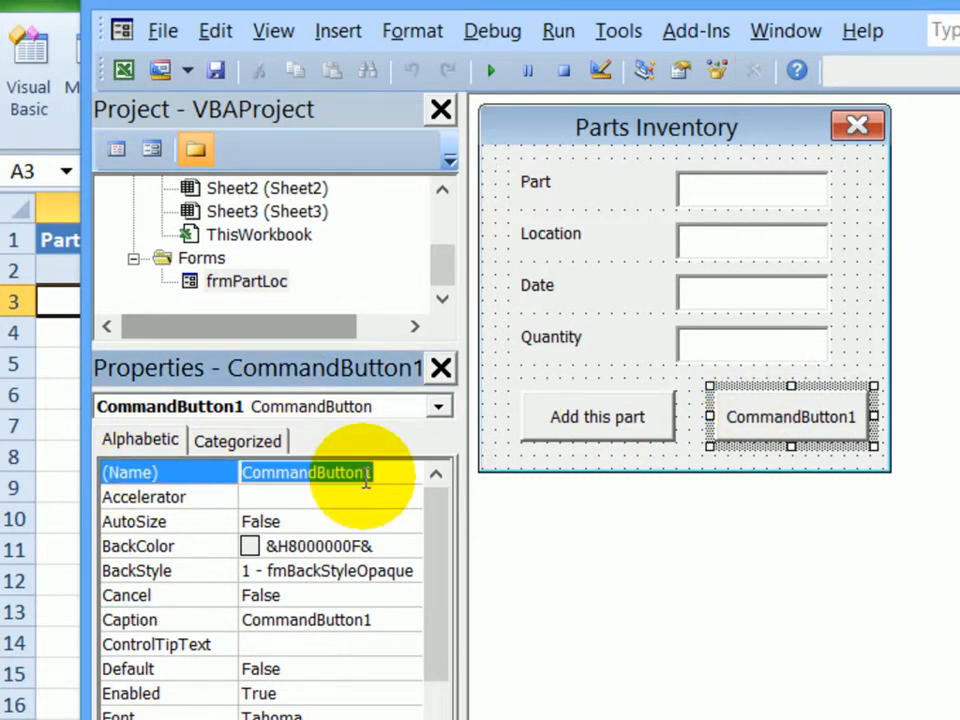
# Name the second button cmdClose and caption it Close
pyautogui.write('cmd')
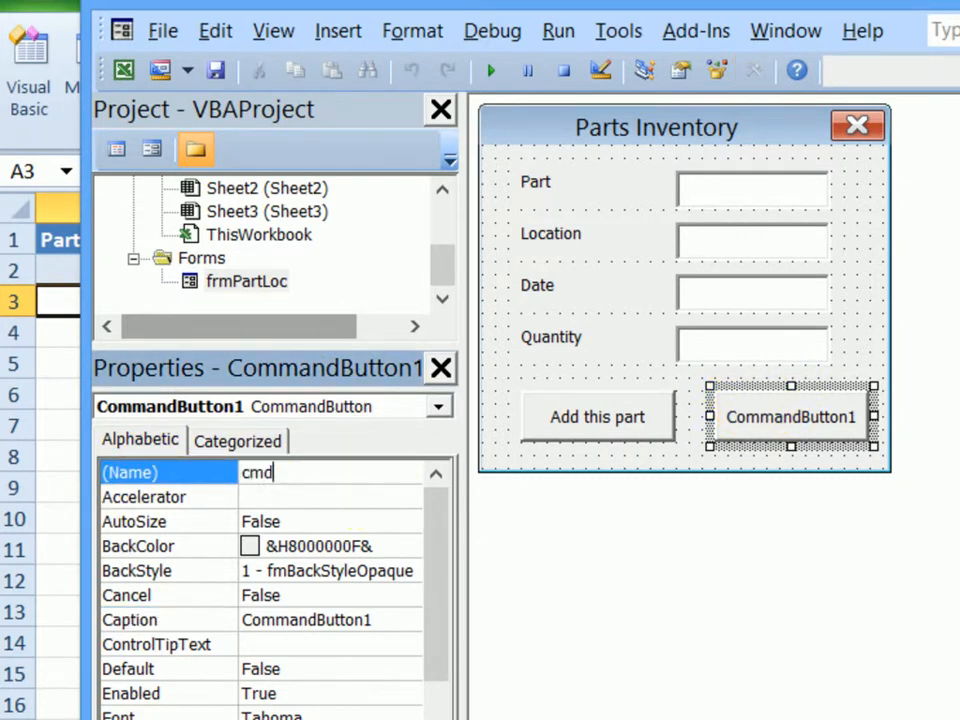
pyautogui.write('Close')
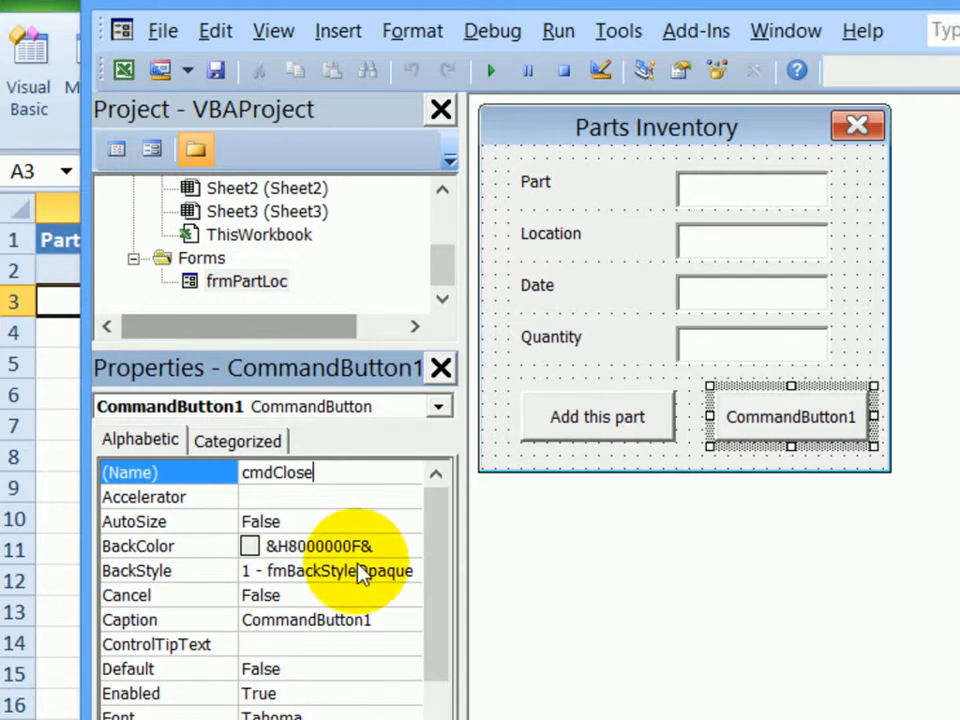
pyautogui.write('Close')
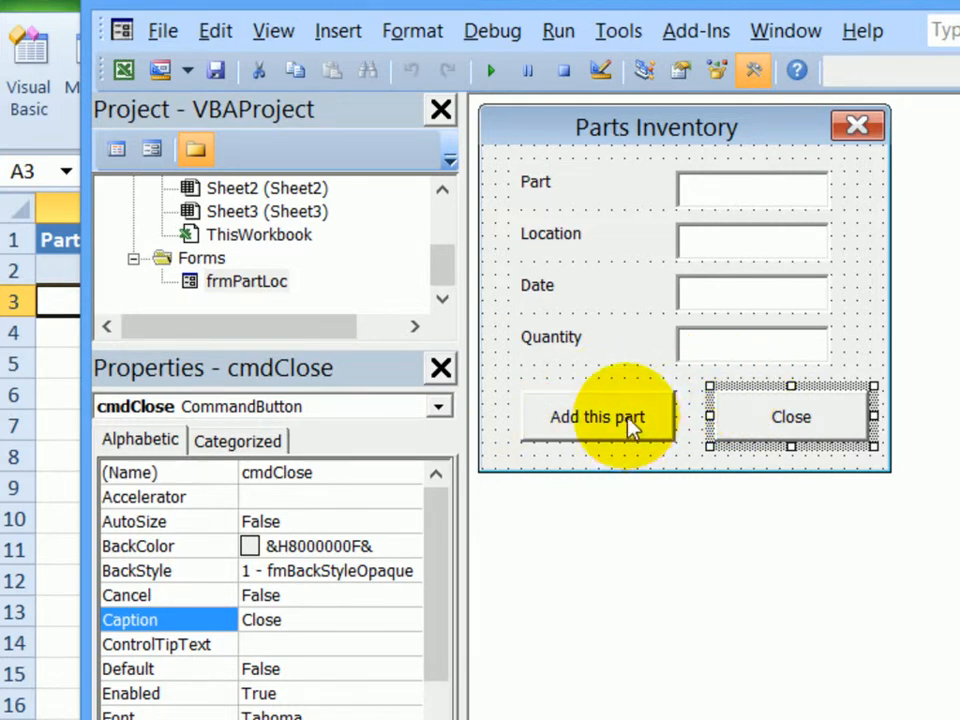
pyautogui.moveTo(618, 422)
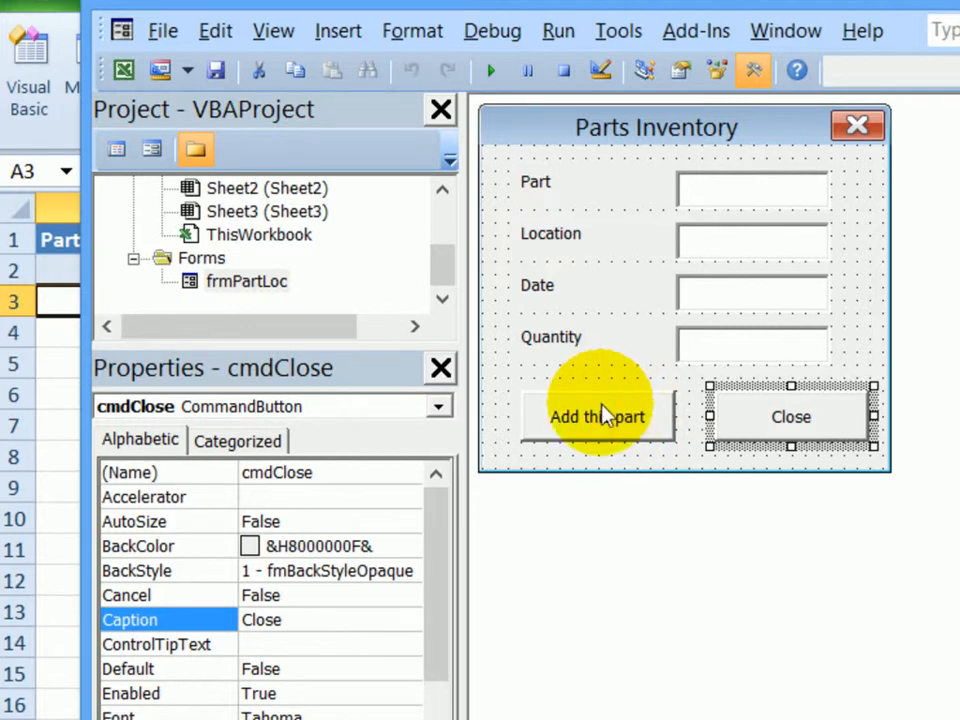
pyautogui.moveTo(600, 404)
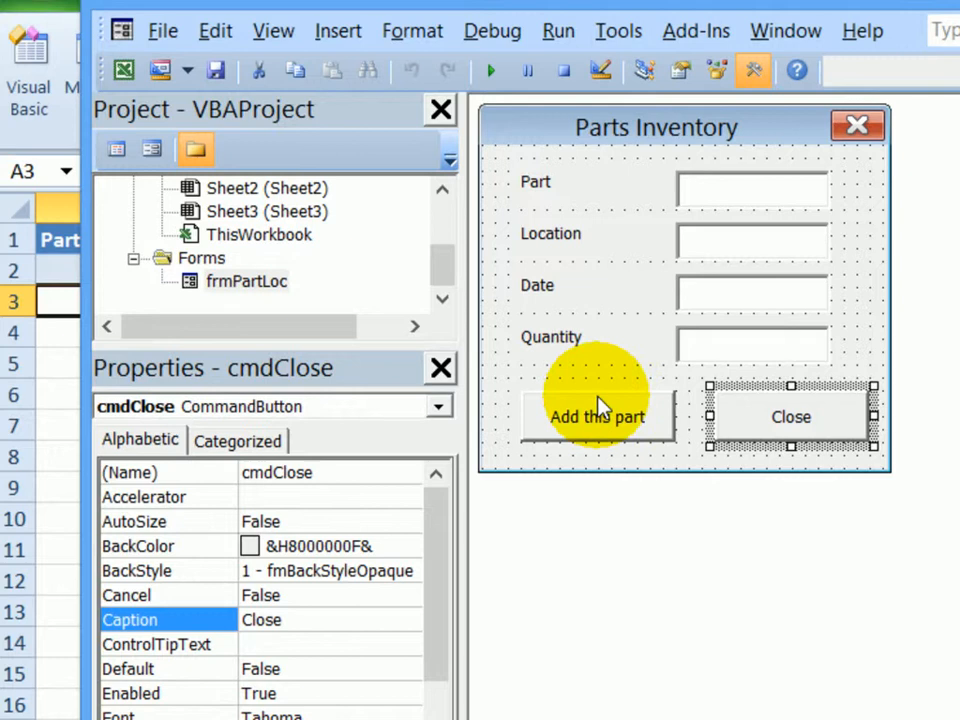
# Show the Properties of the Add this part button, confirming it is cmdAdd
pyautogui.rightClick(596, 416)
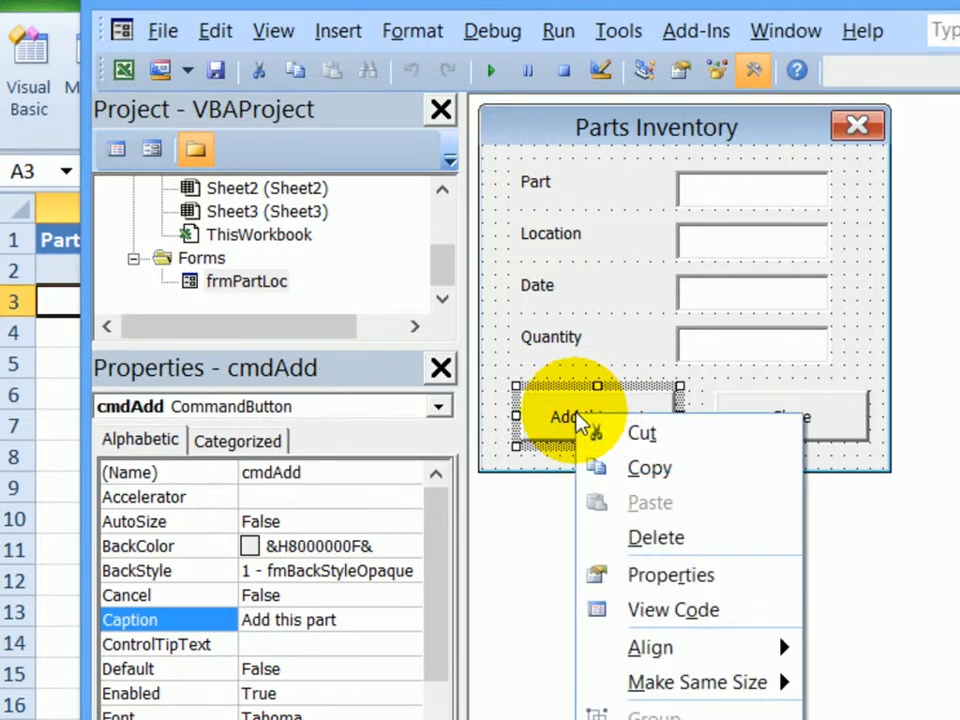
pyautogui.moveTo(670, 576)
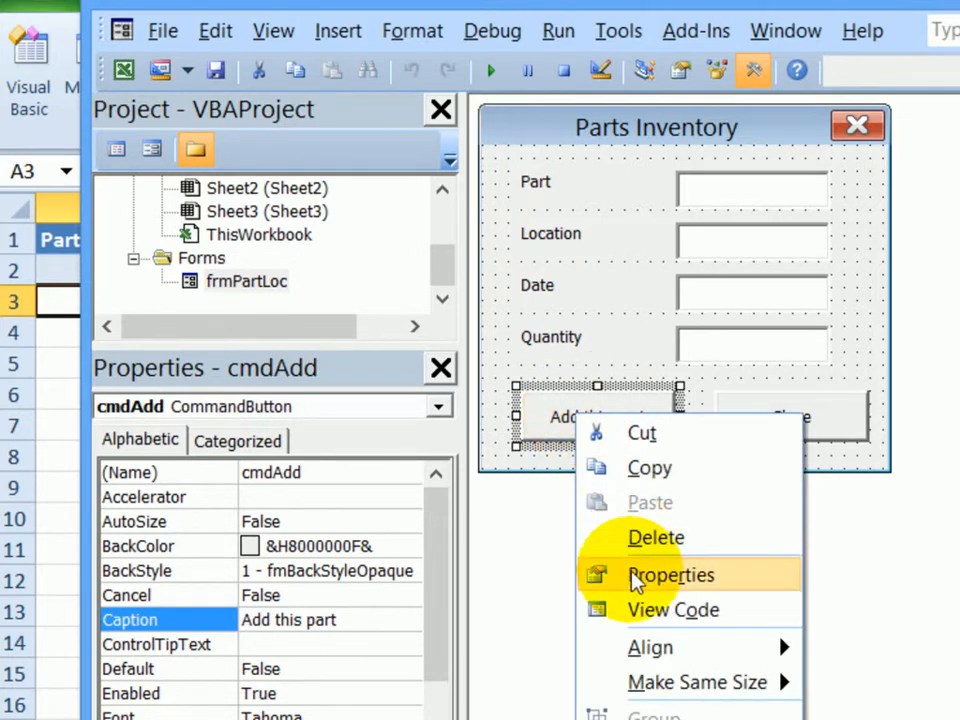
pyautogui.click(672, 610)
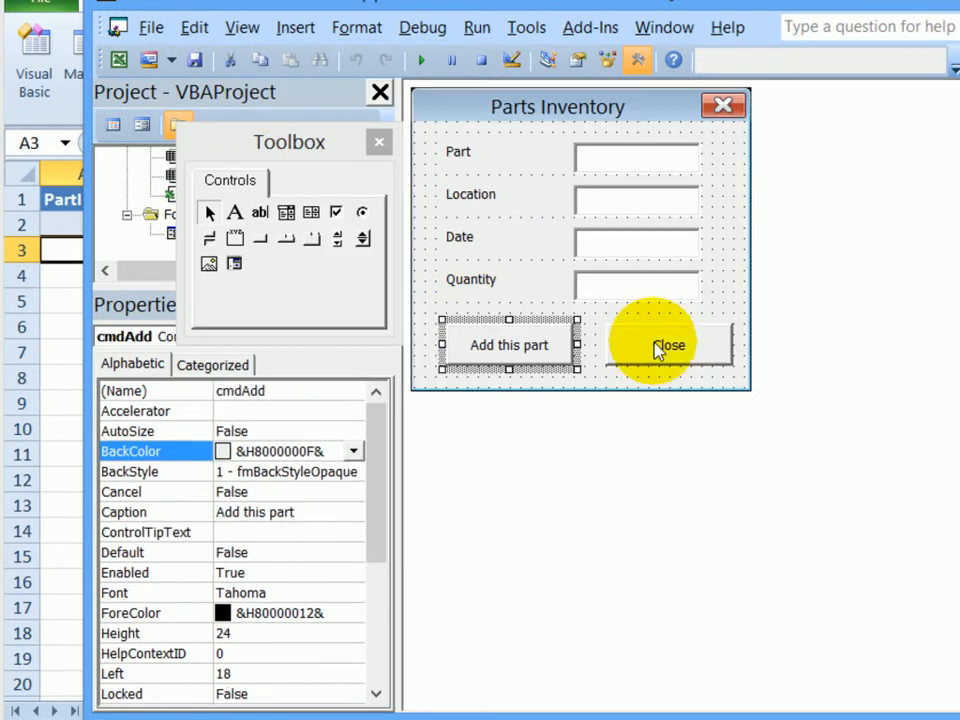
# Write Unload Me in the cmdClose_Click procedure so Close unloads the form
pyautogui.rightClick(668, 344)
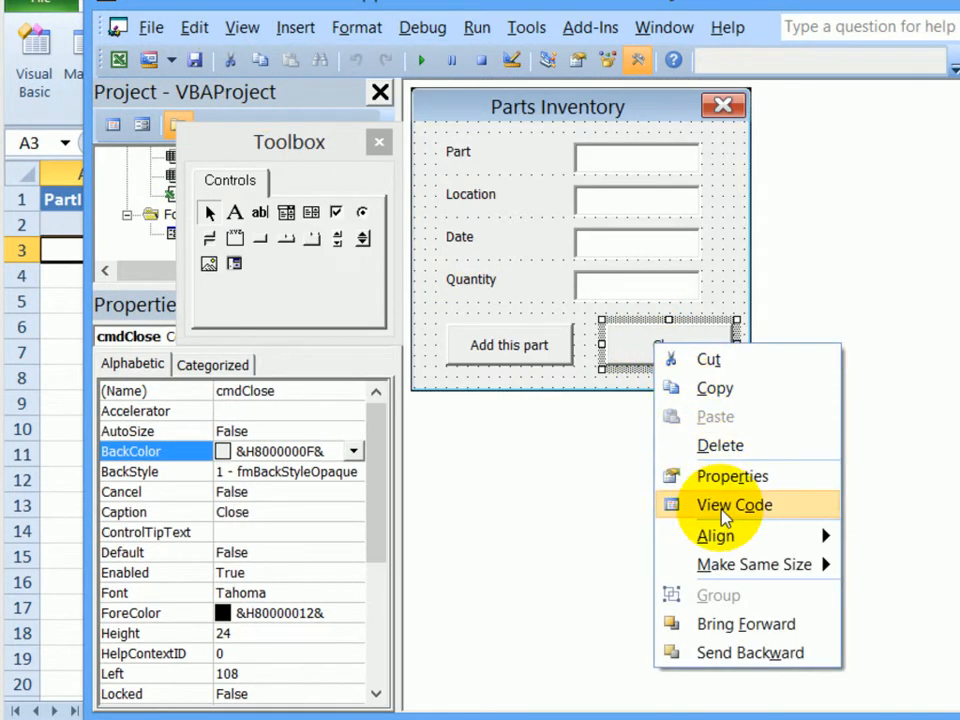
pyautogui.click(734, 504)
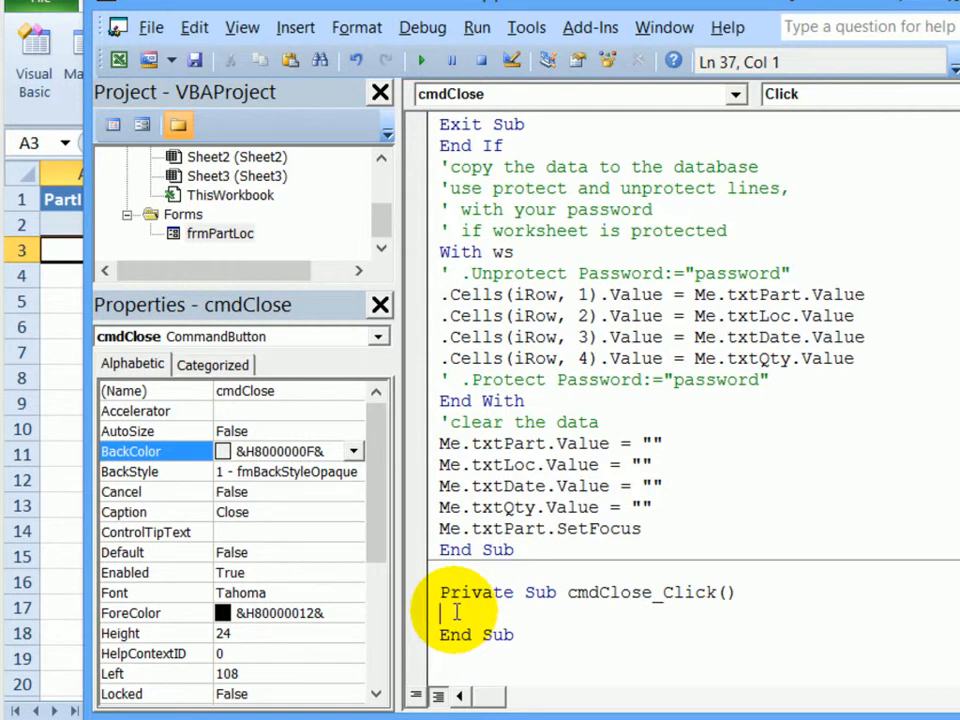
pyautogui.write('U')
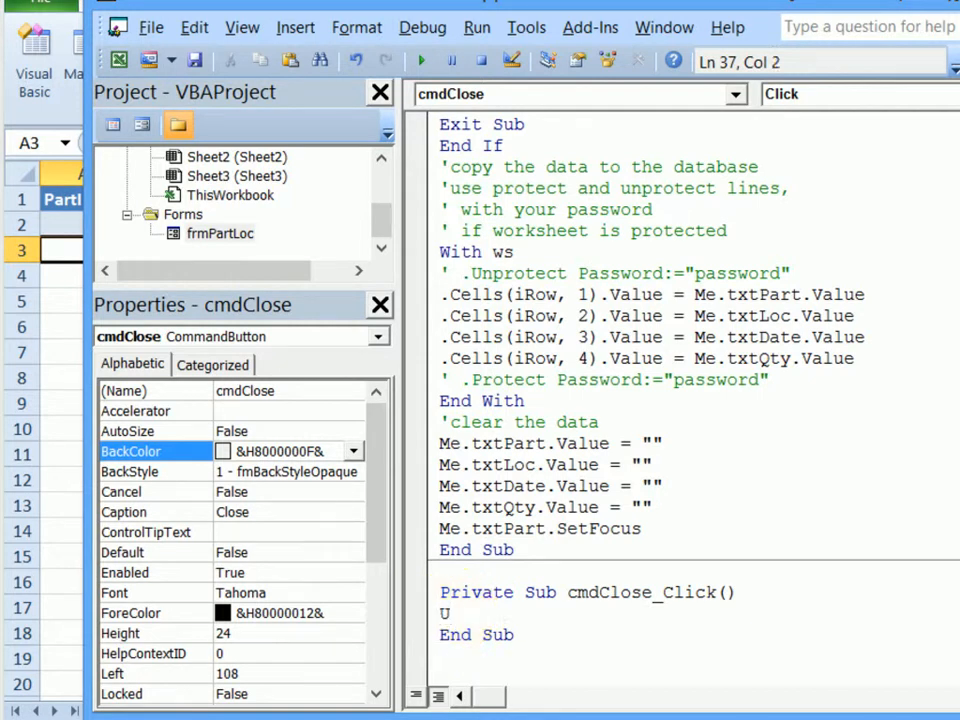
pyautogui.write('nload Me')
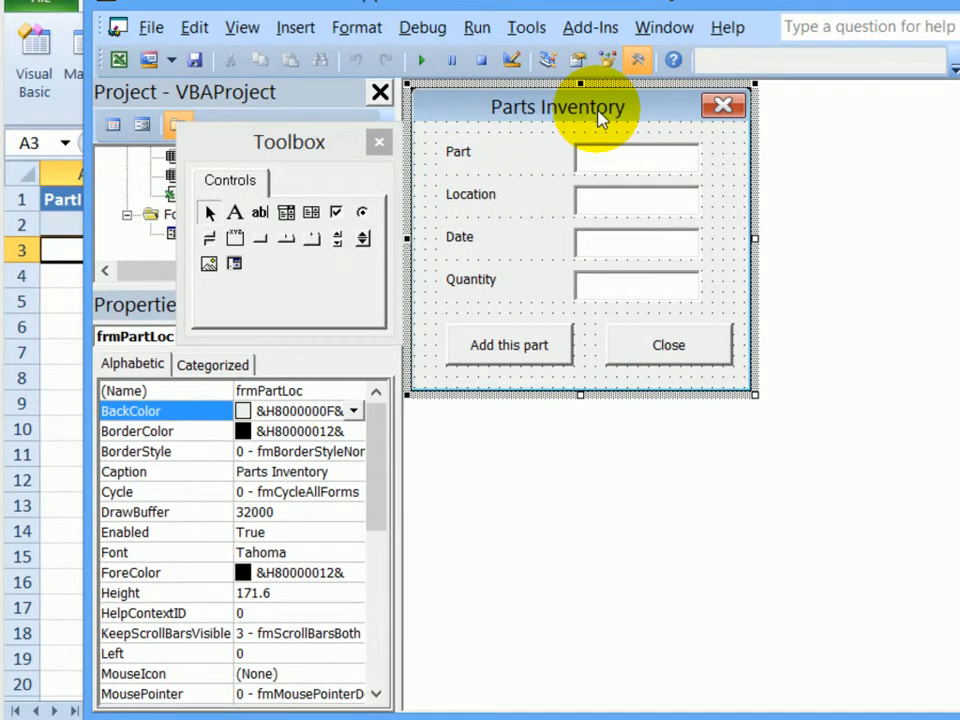
# Run the Parts Inventory form via Run Sub/UserForm
pyautogui.click(476, 28)
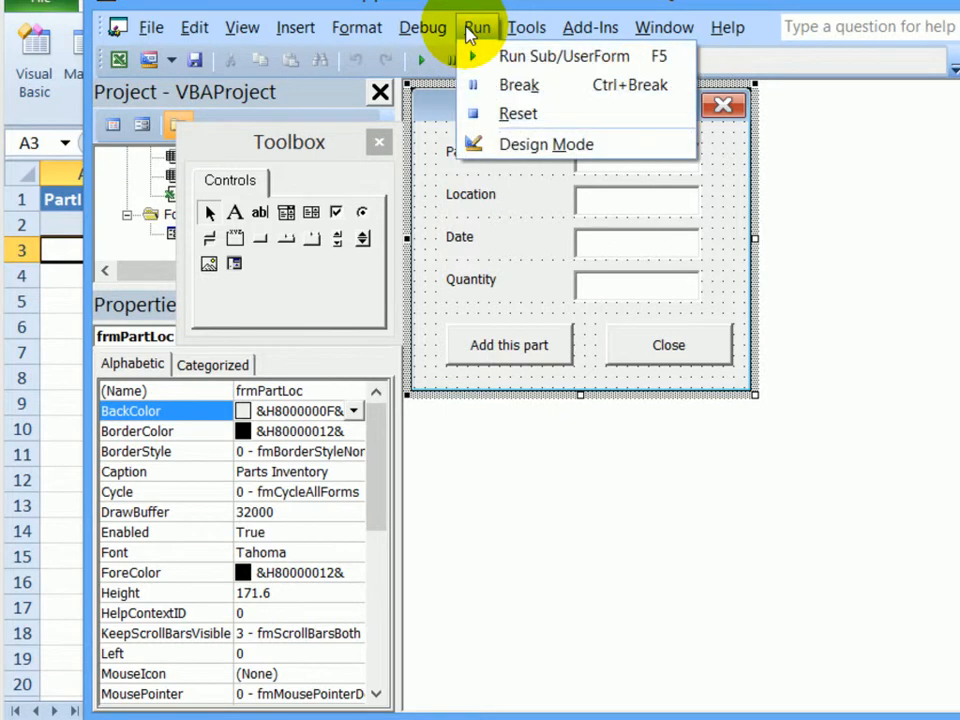
pyautogui.moveTo(564, 56)
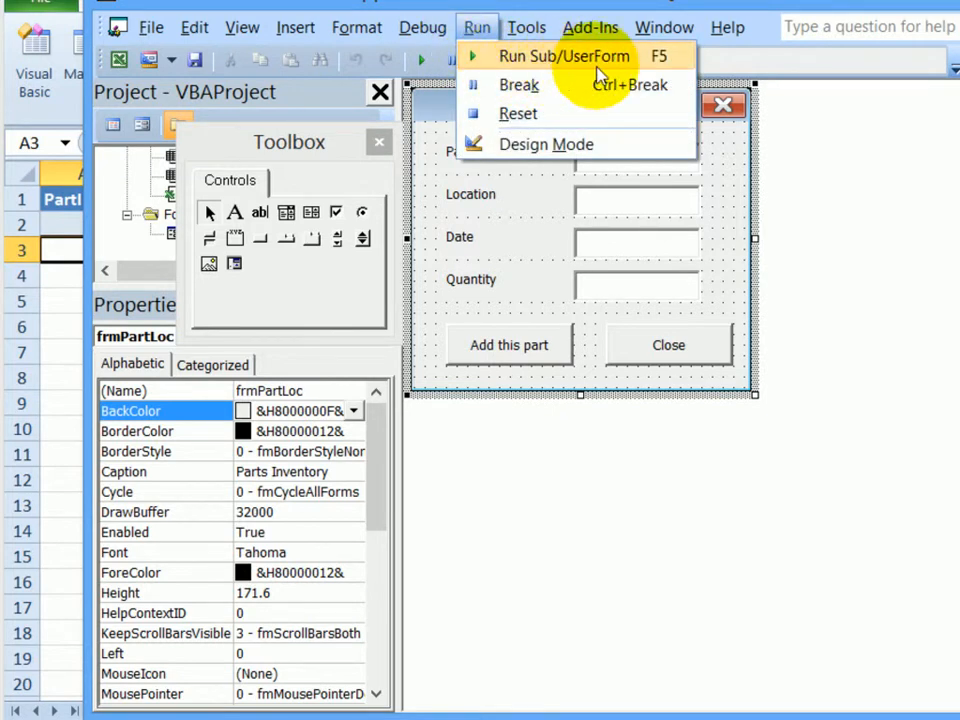
pyautogui.moveTo(656, 68)
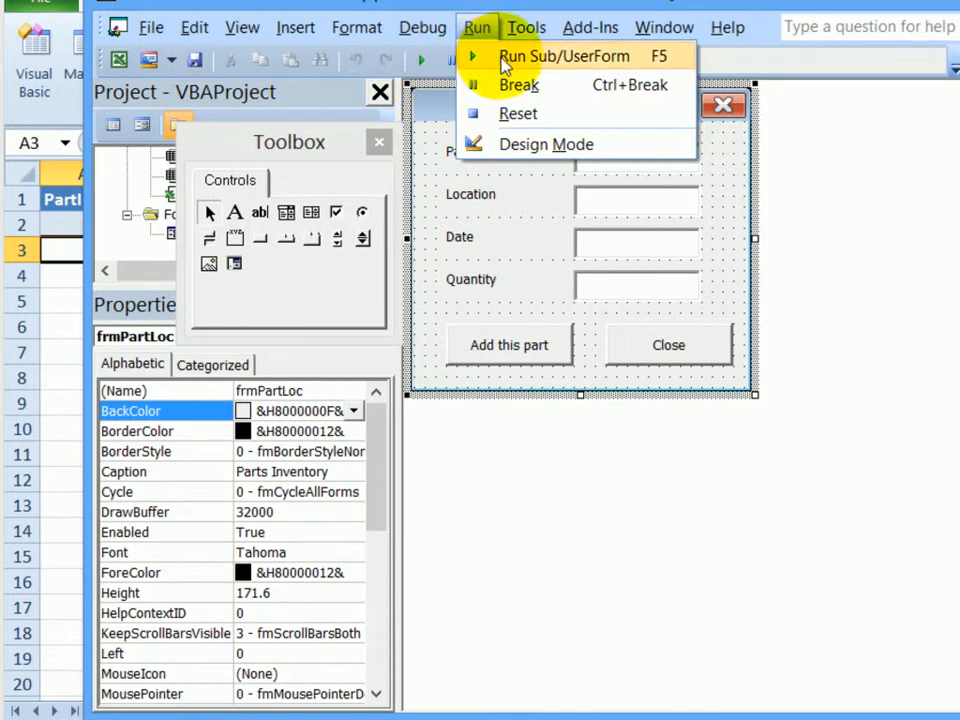
pyautogui.click(564, 56)
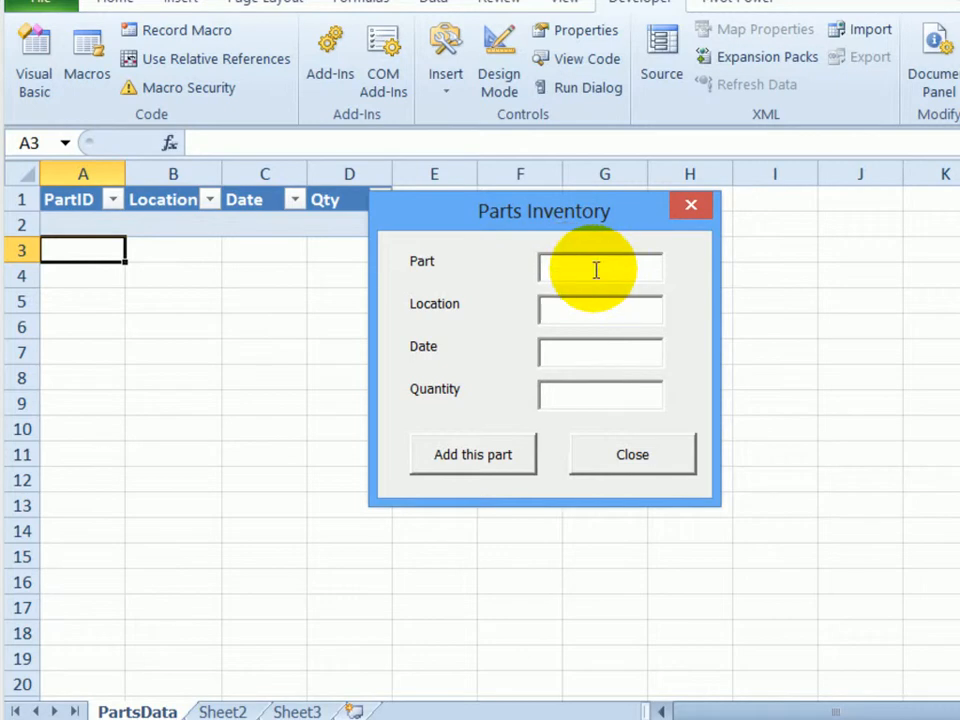
# Enter part 12345, Store 1, date 8/1, quantity 100 and add it to PartsData
pyautogui.write('12345')
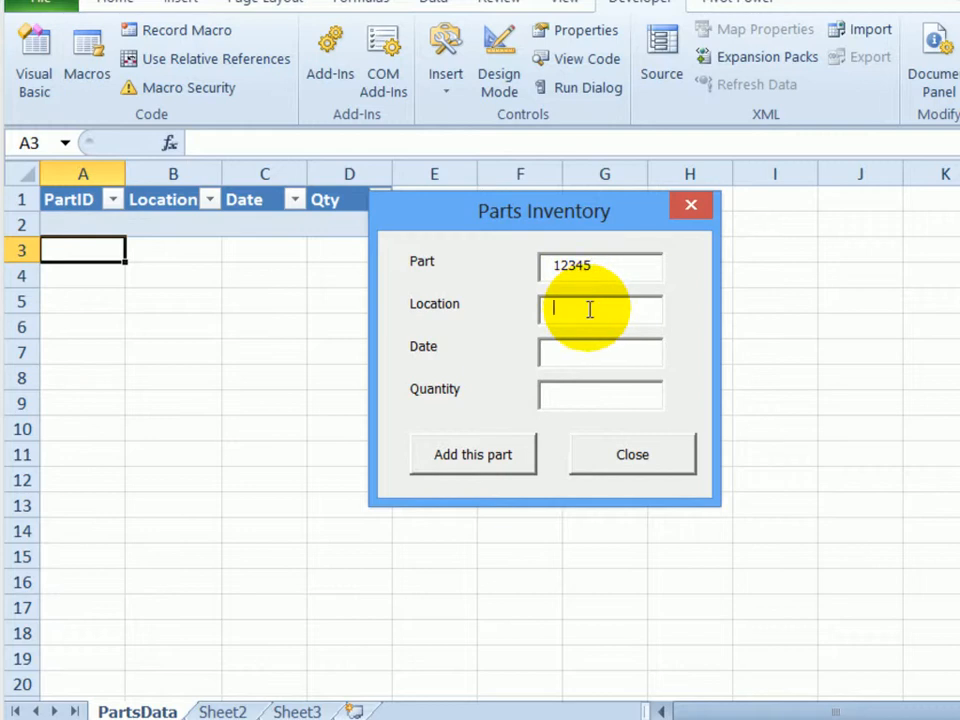
pyautogui.write('Store 1')
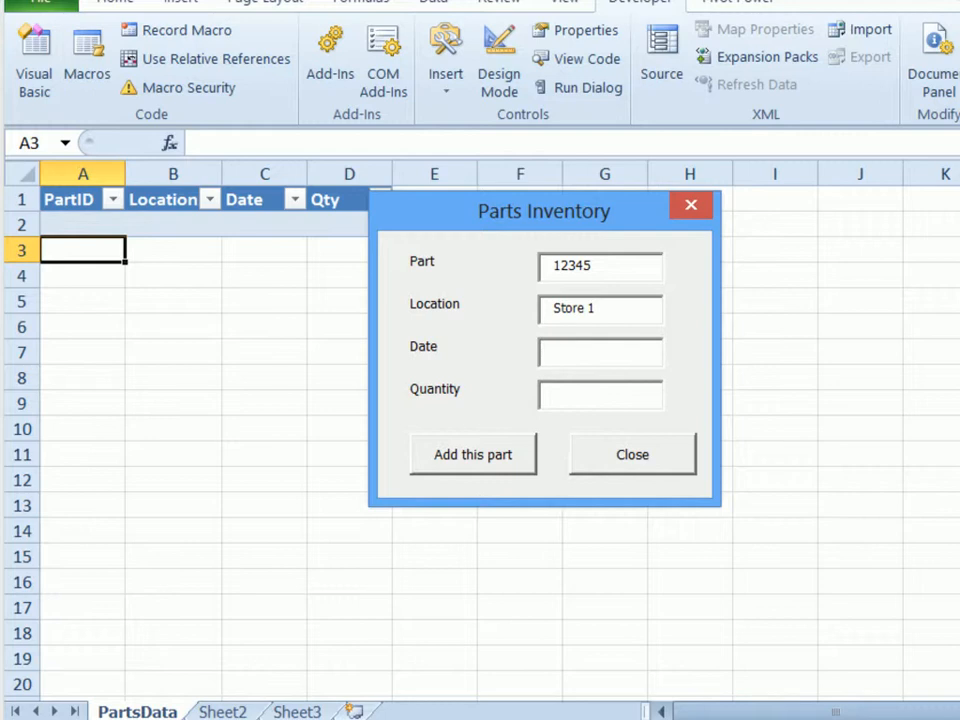
pyautogui.write('8/1')
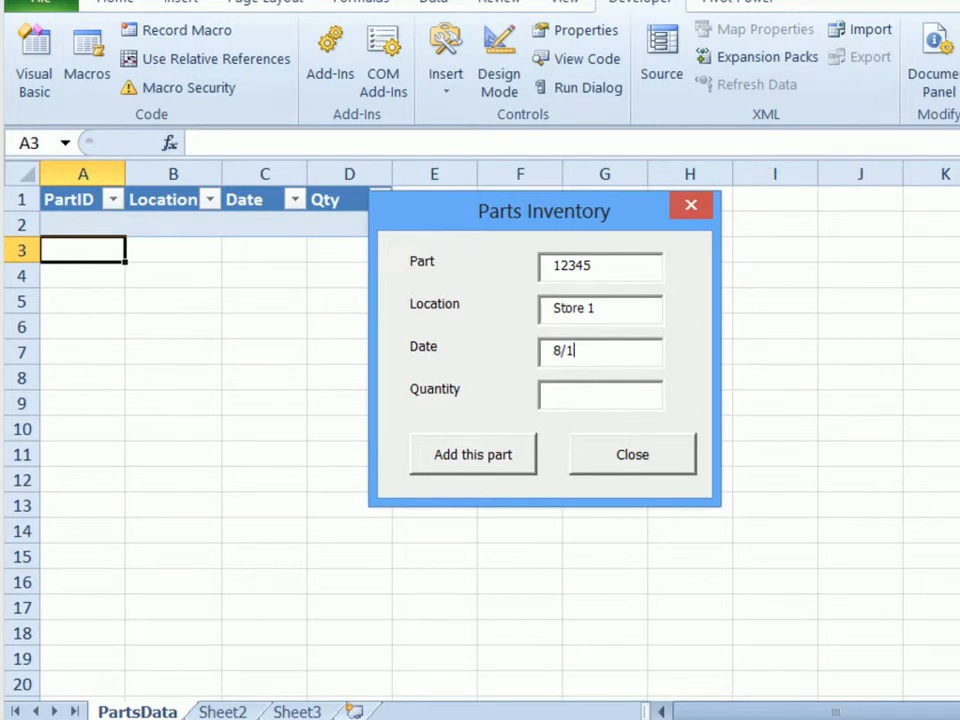
pyautogui.click(600, 308)
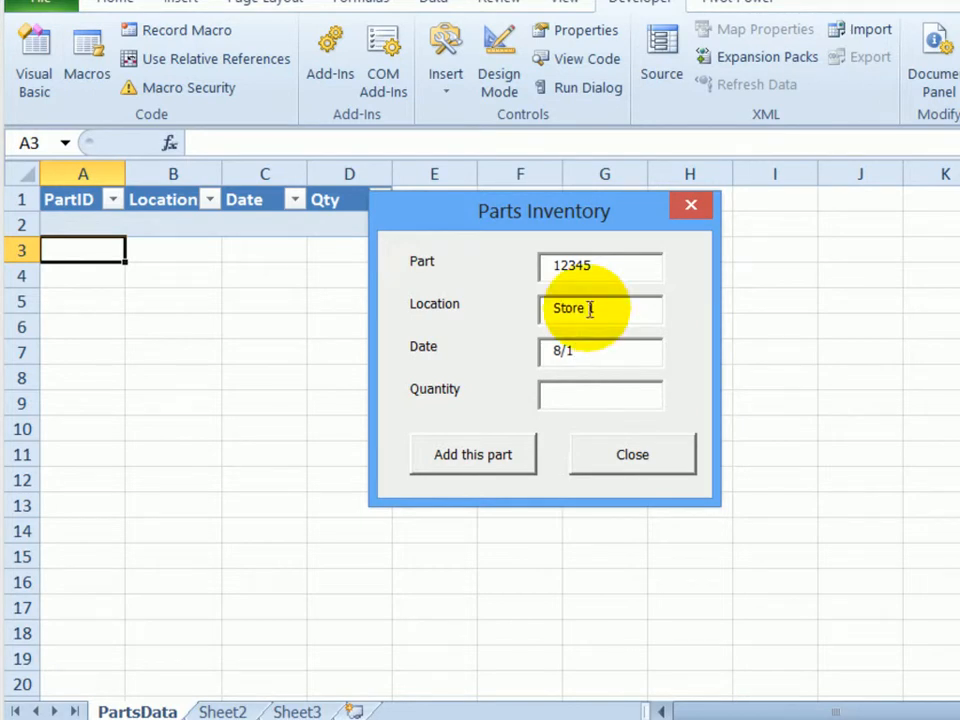
pyautogui.click(600, 392)
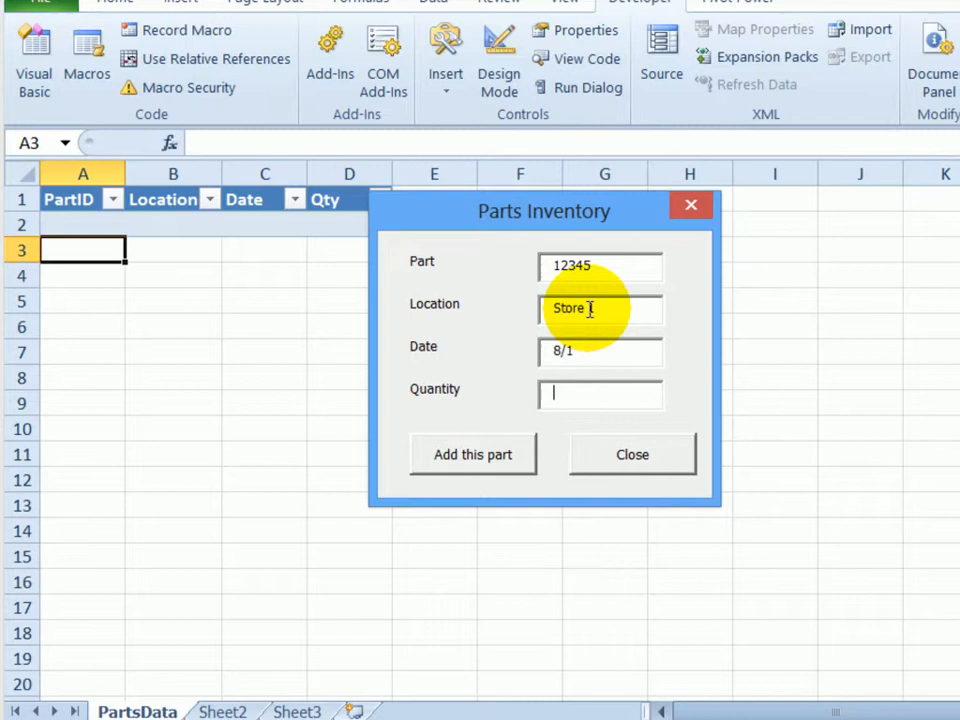
pyautogui.write('100')
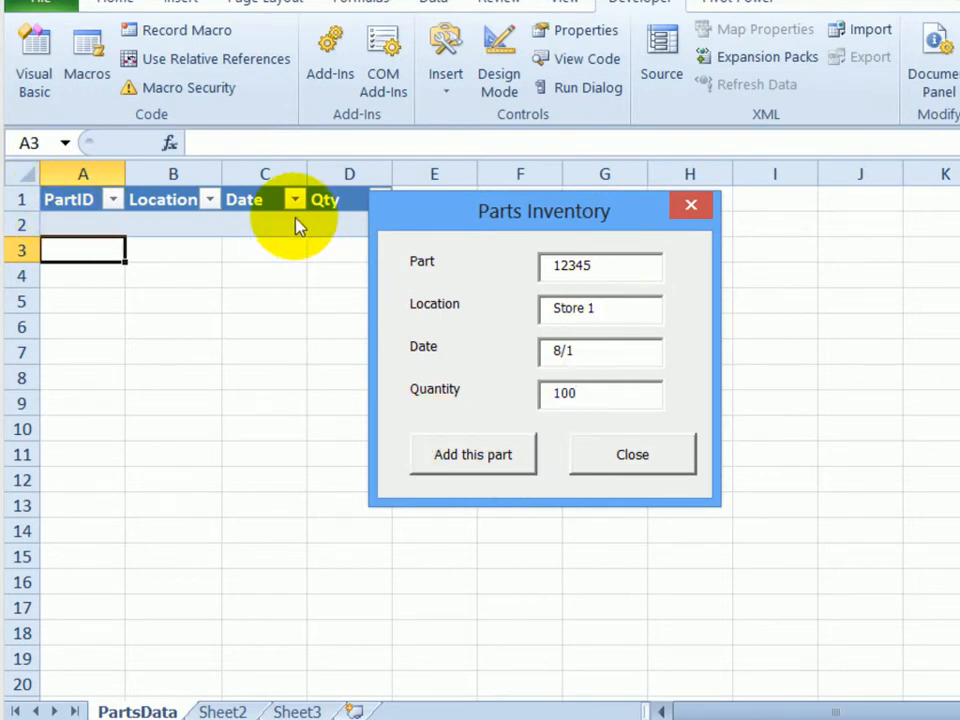
pyautogui.moveTo(510, 376)
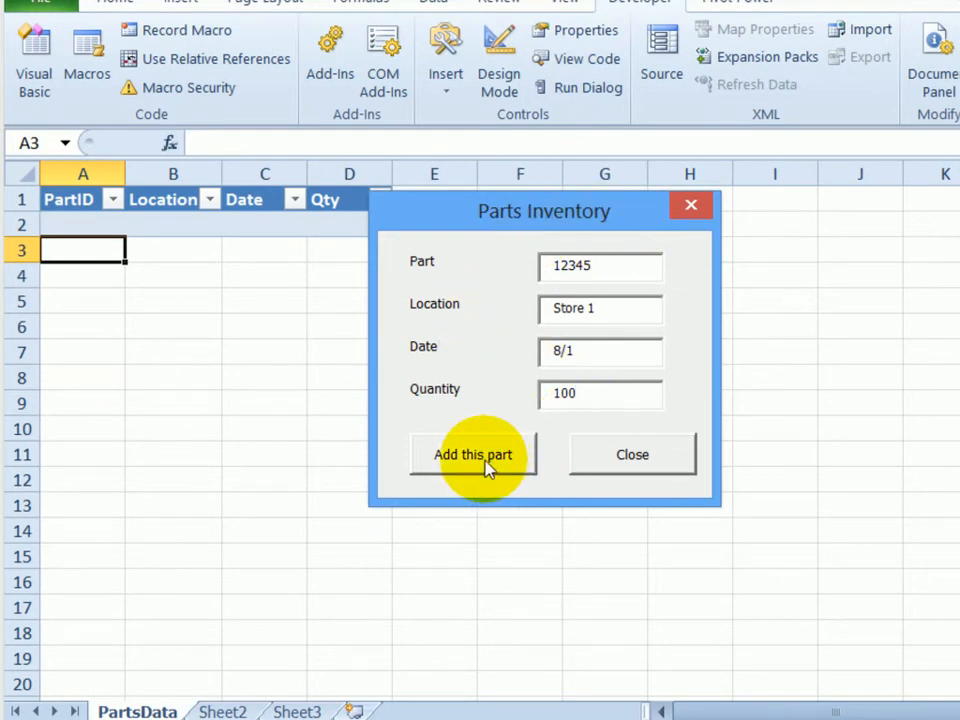
pyautogui.click(472, 454)
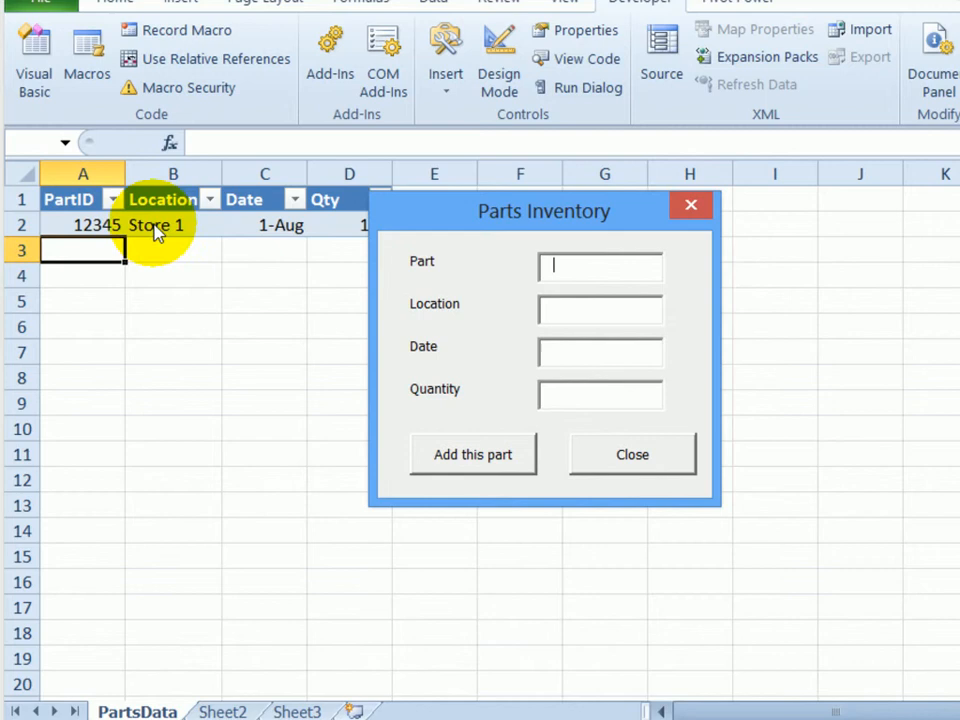
pyautogui.moveTo(324, 420)
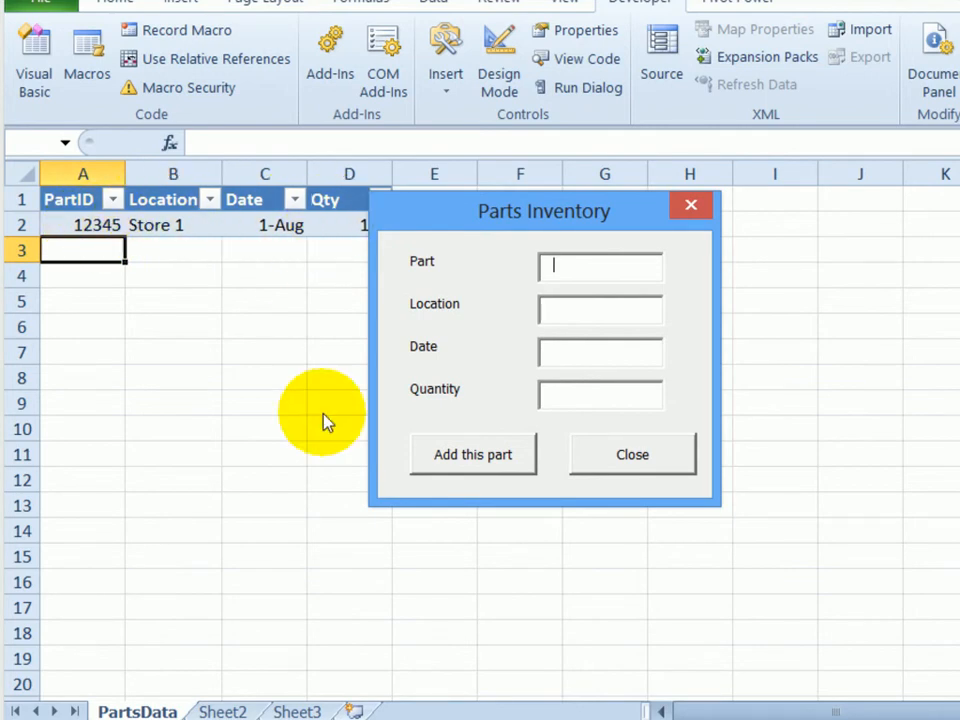